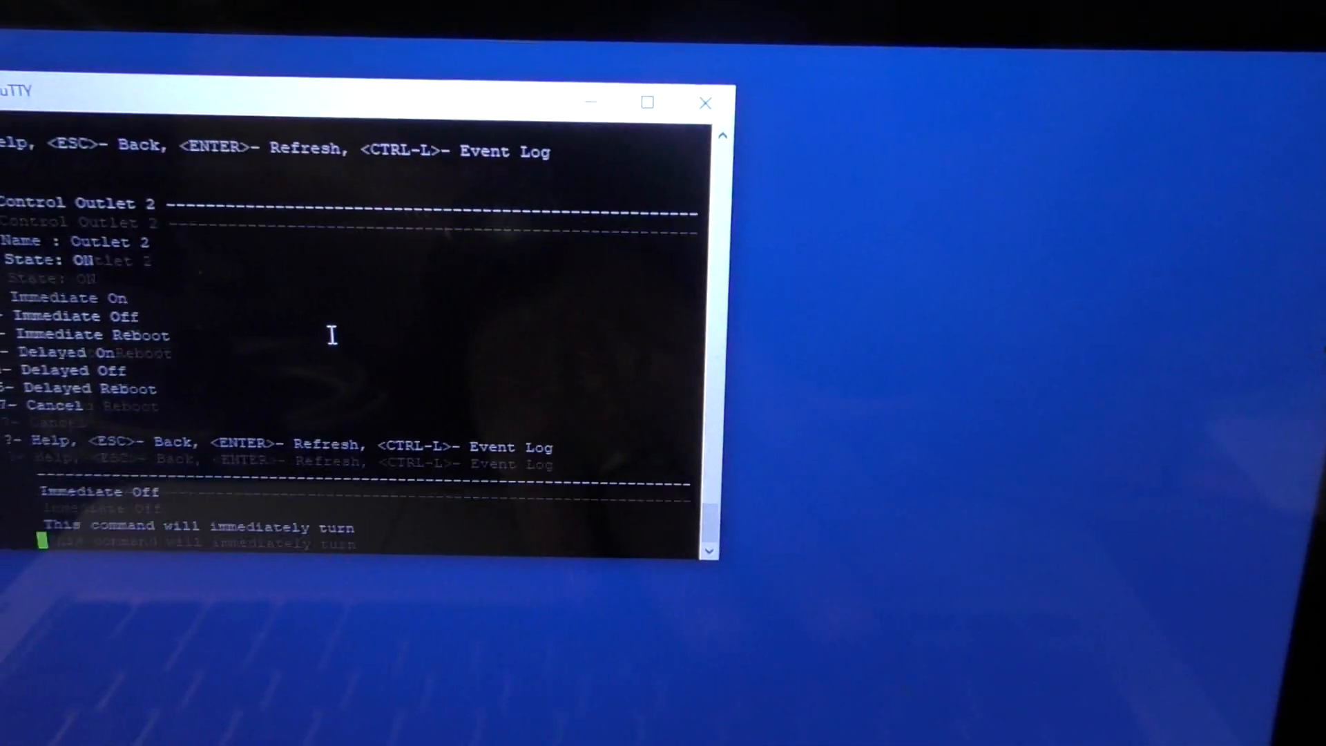
- Confirm the Immediate Off command on Outlet 2 by answering YES at the prompt
type("ye")
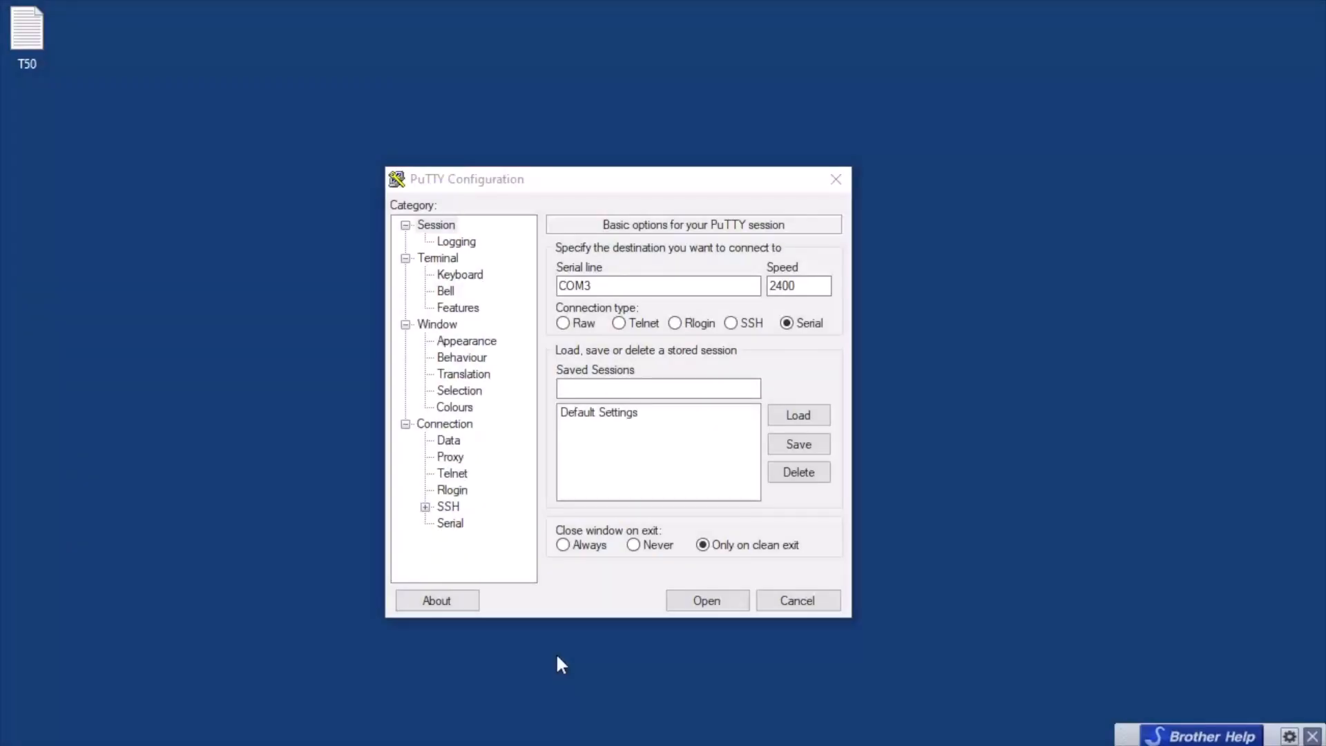
mouse_move(977, 450)
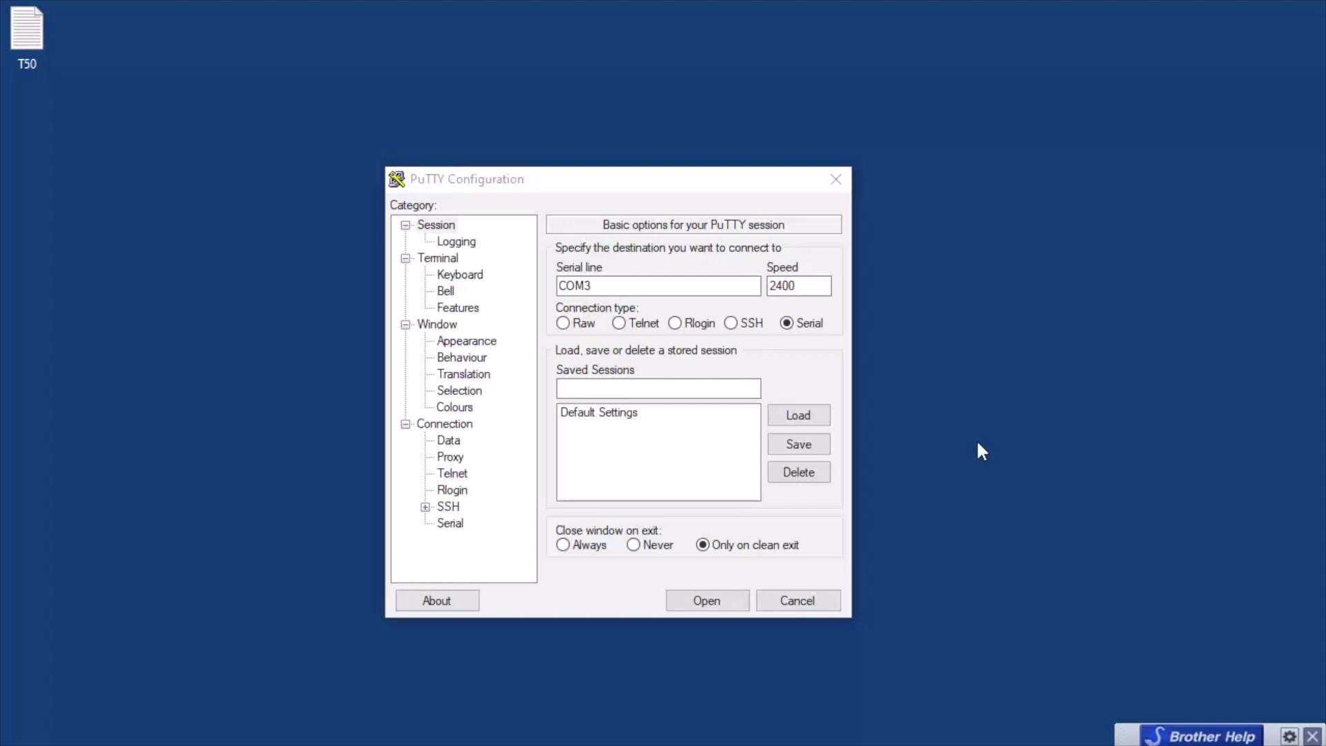
- Start a serial session on COM3 at speed 2400 from PuTTY Configuration
left_click(798, 286)
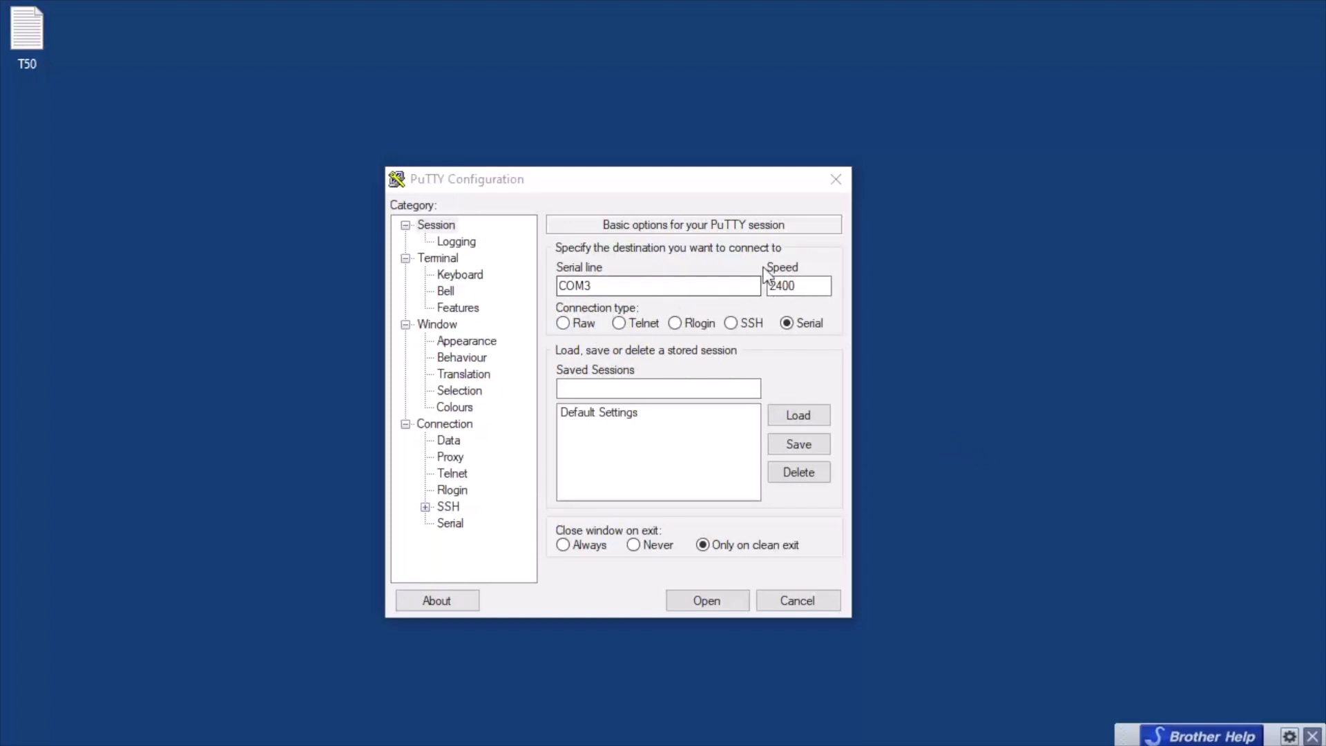
left_click(707, 599)
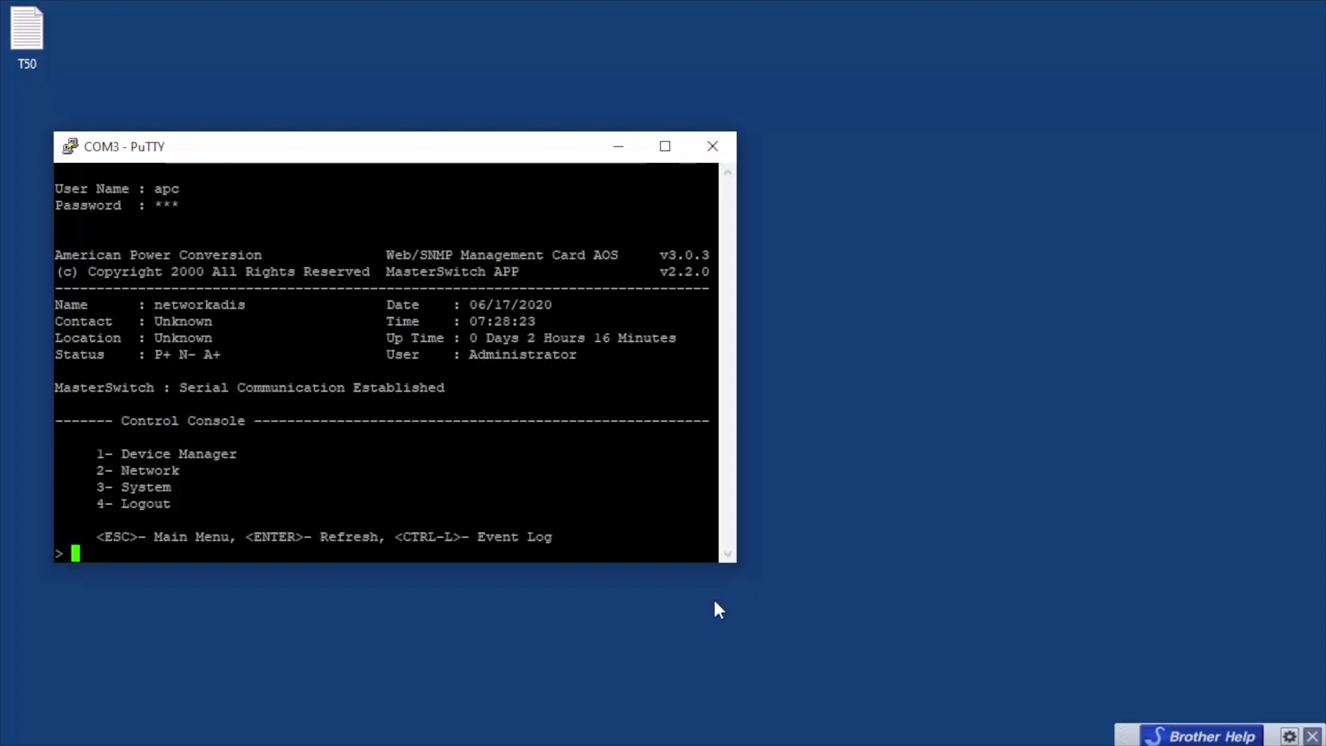
- Enter Device Manager and select Outlet 1, which shows as OFF
type("1")
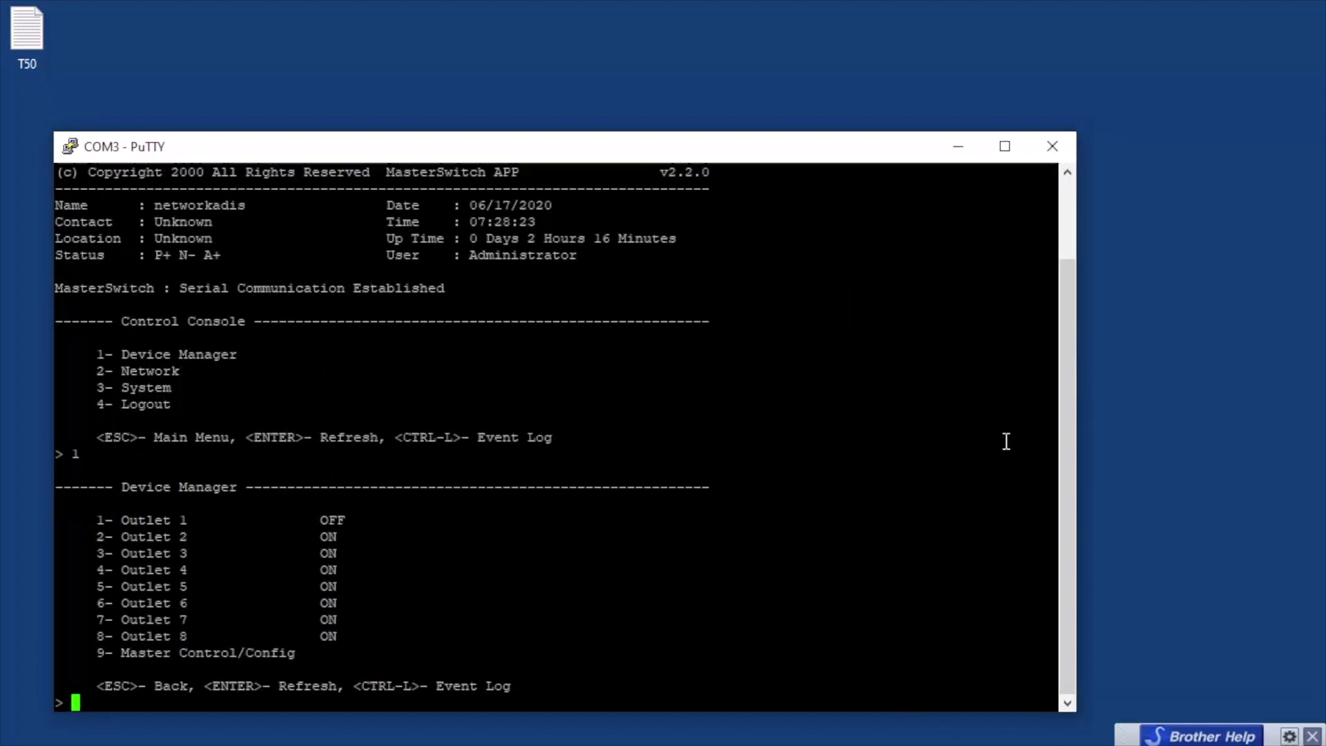
mouse_move(867, 305)
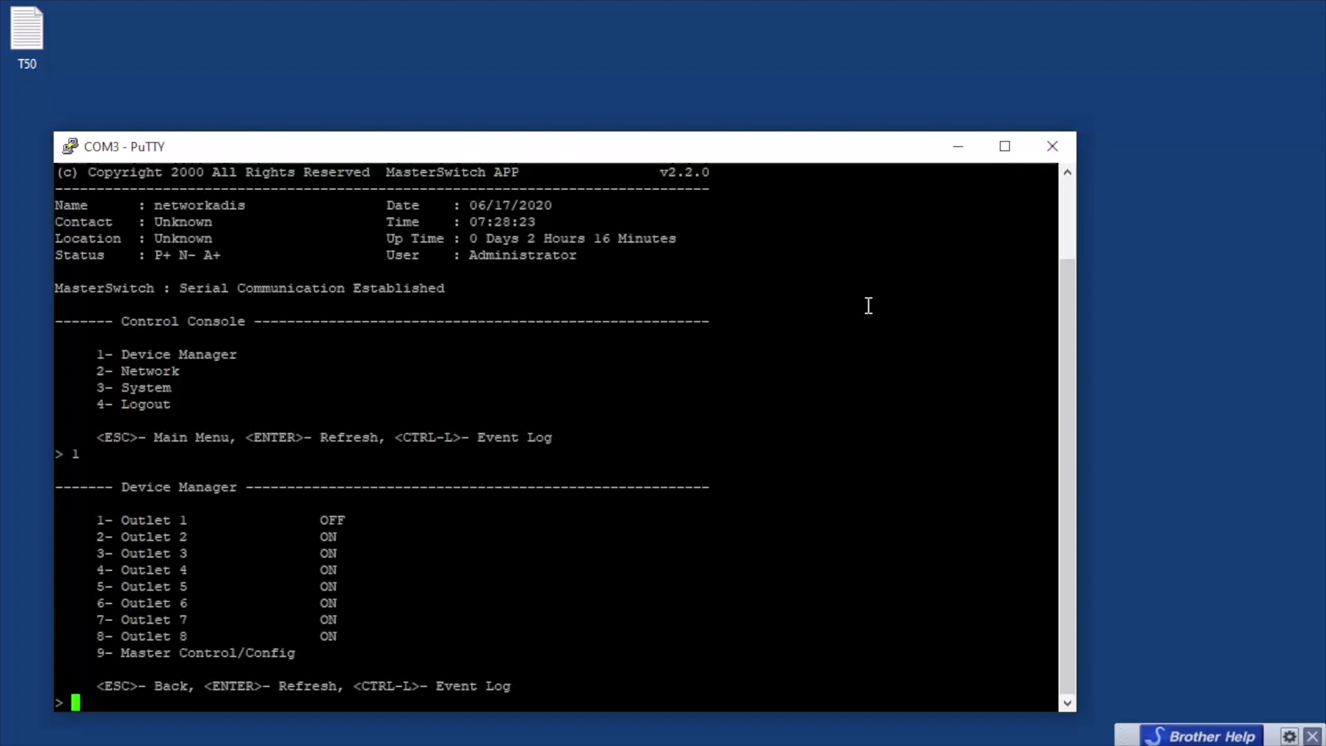
type("1")
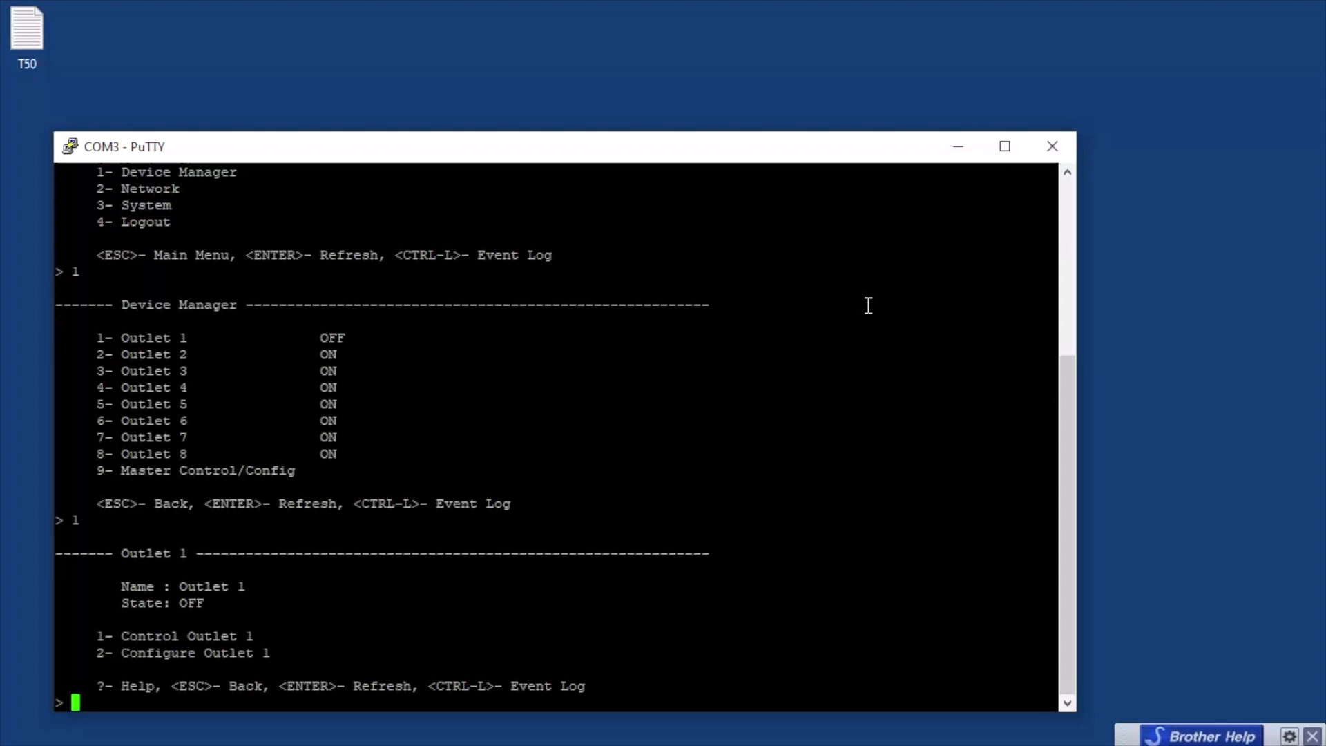
- Turn Outlet 1 on via Control Outlet 1 > Delayed On, confirming with YES
type("1")
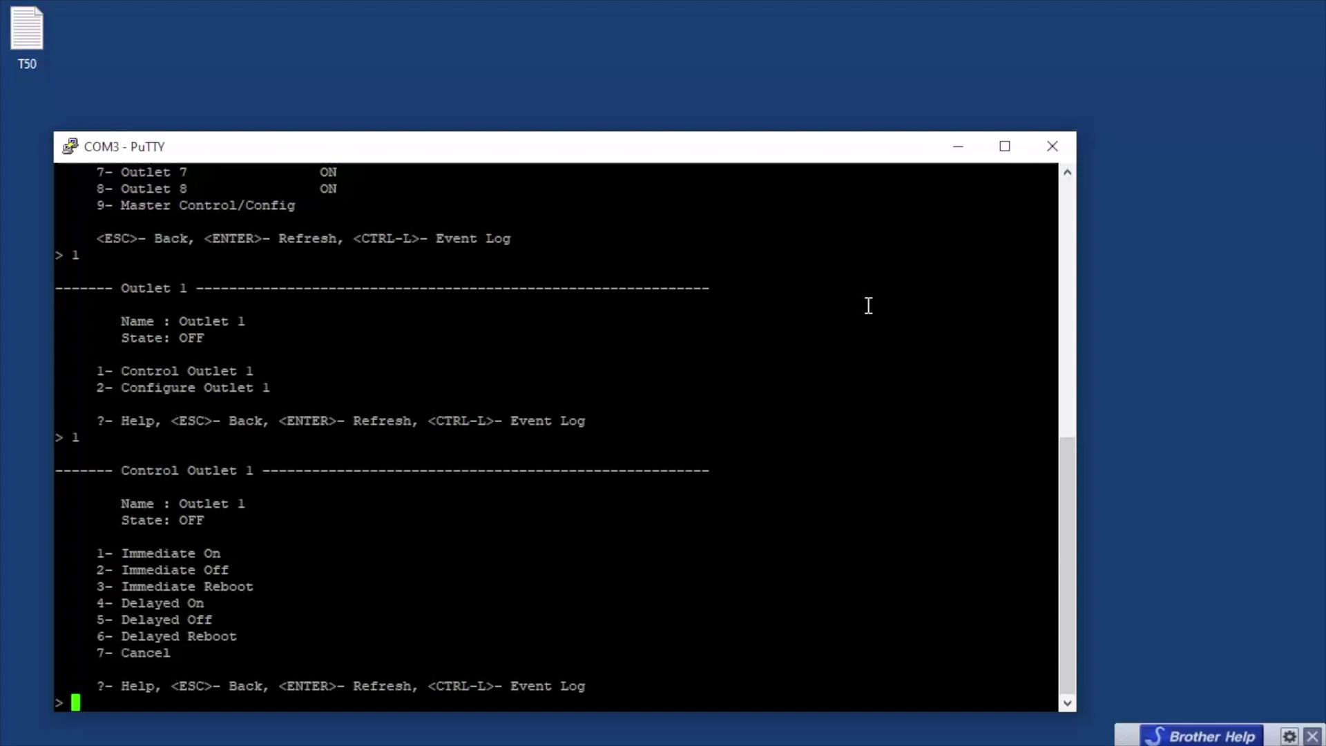
type("4")
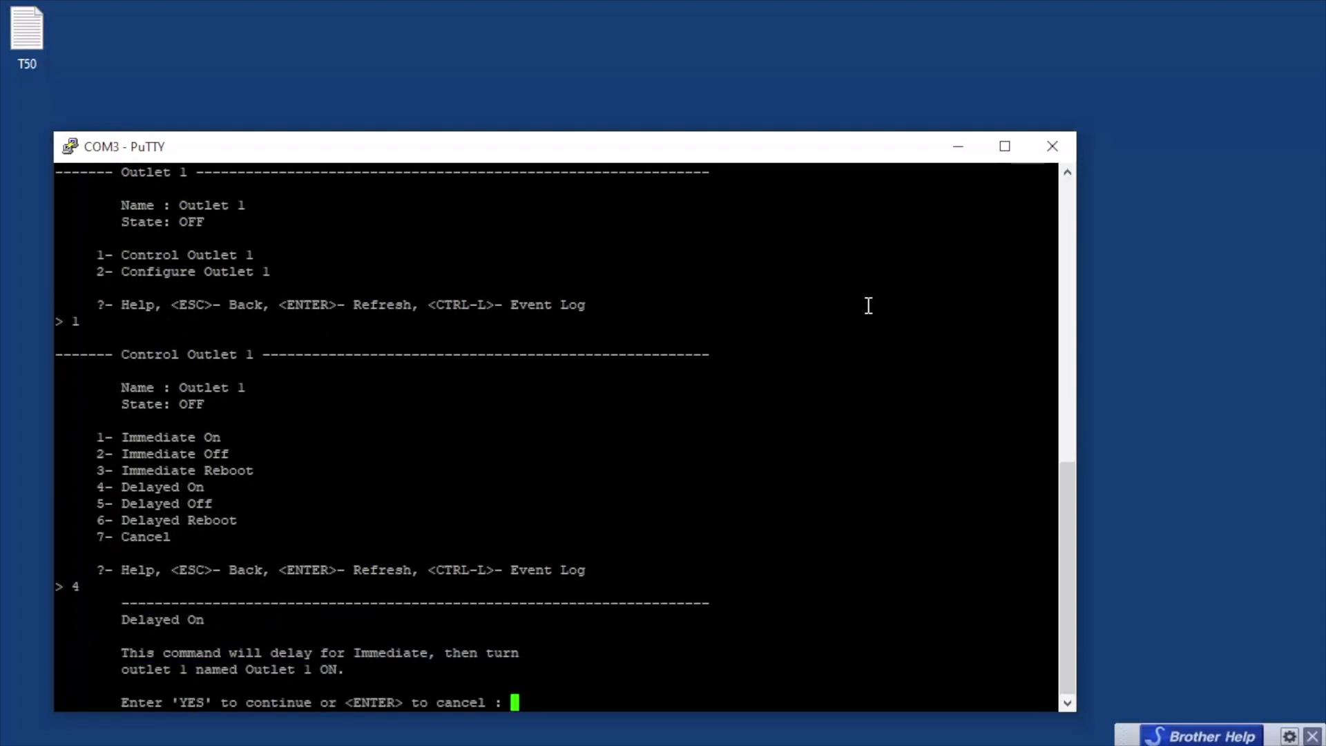
type("ye")
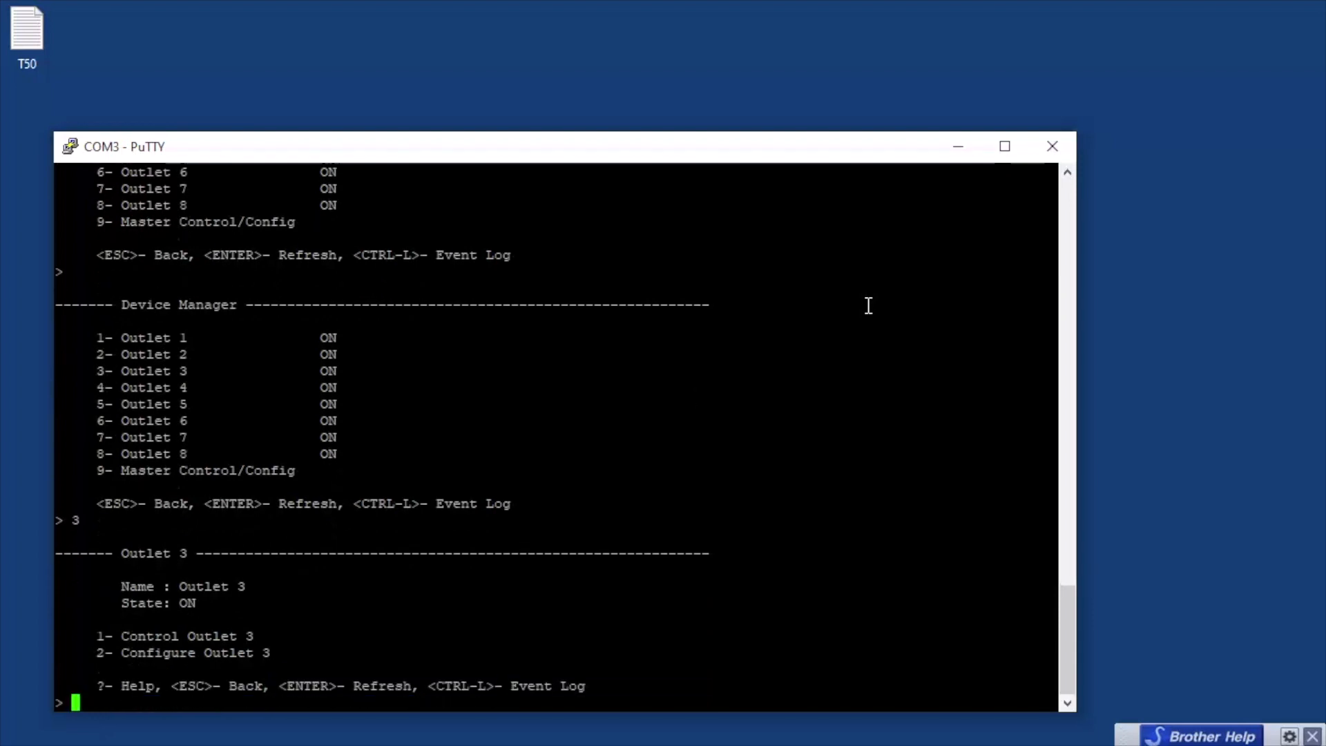
- Back out of the Outlet 3 menu through Device Manager to the Control Console main menu
type("2")
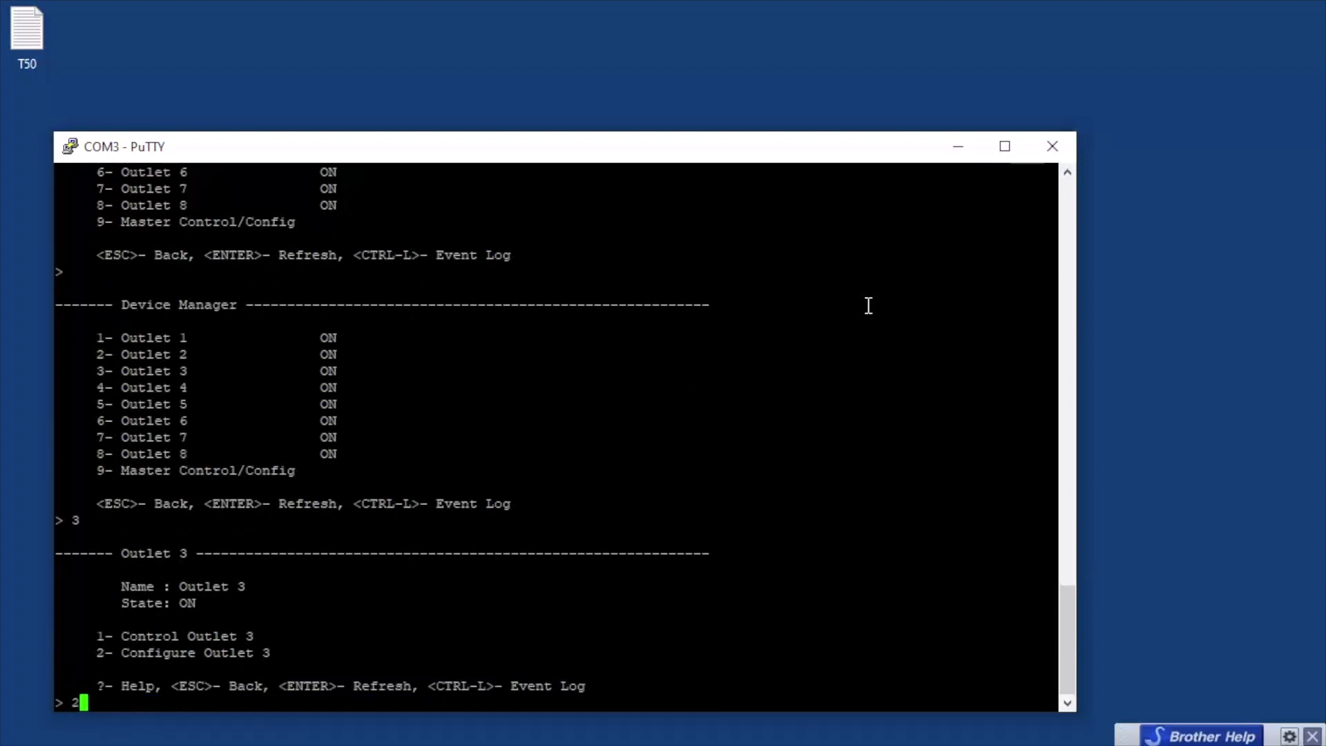
key("Return")
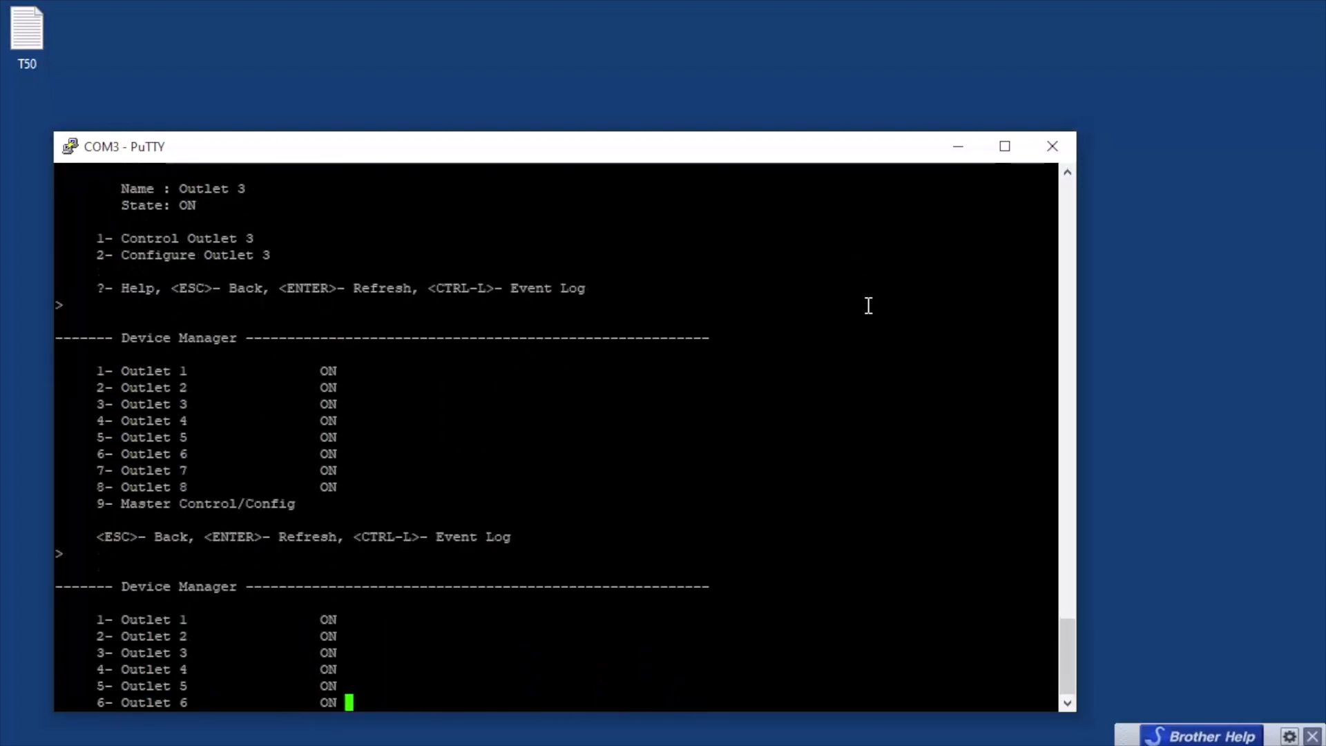
key("Escape")
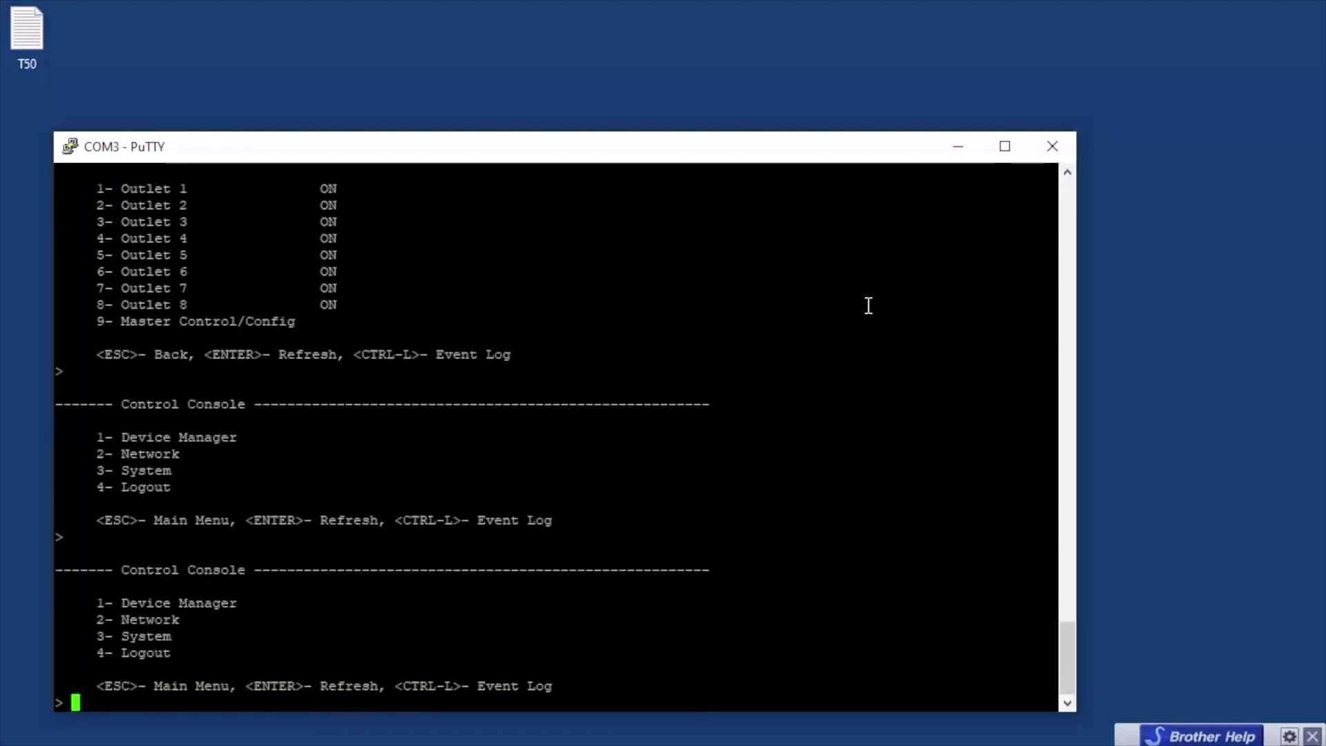
- Review the Network menu options, then move on to the System menu
type("2")
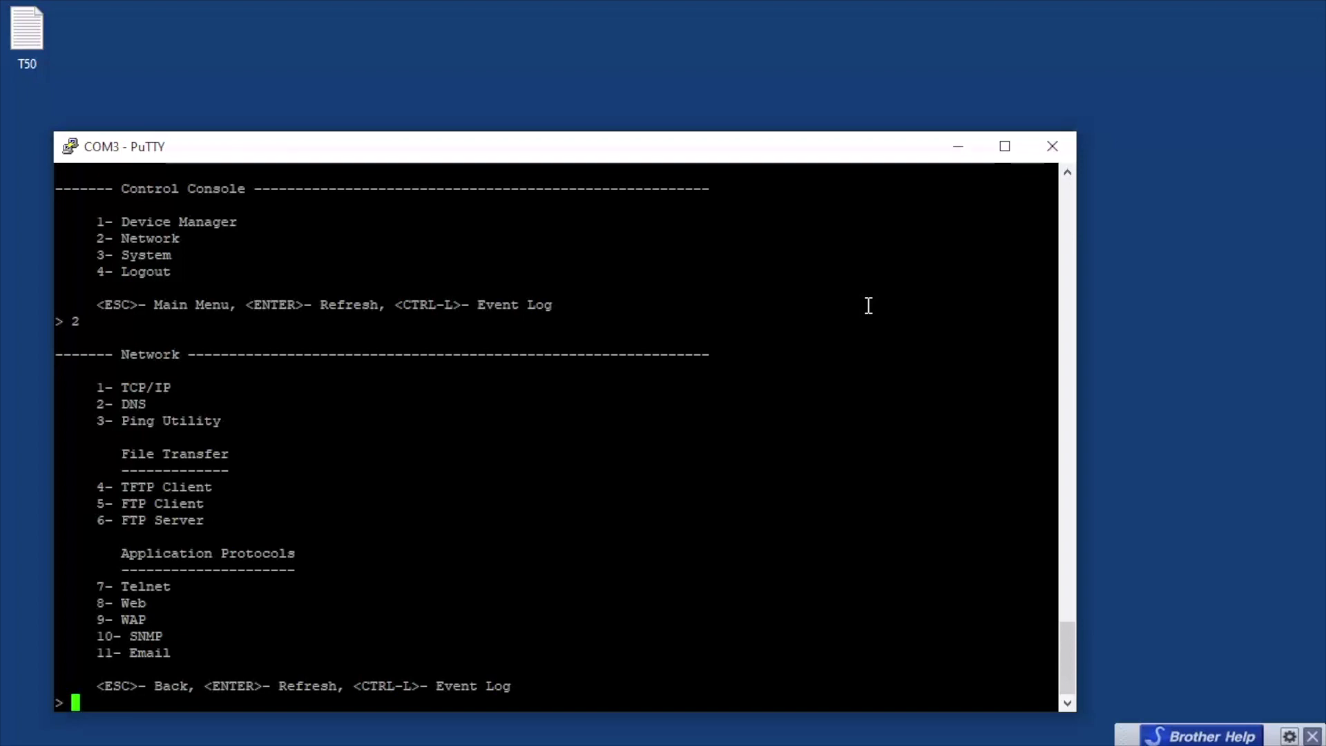
mouse_move(285, 434)
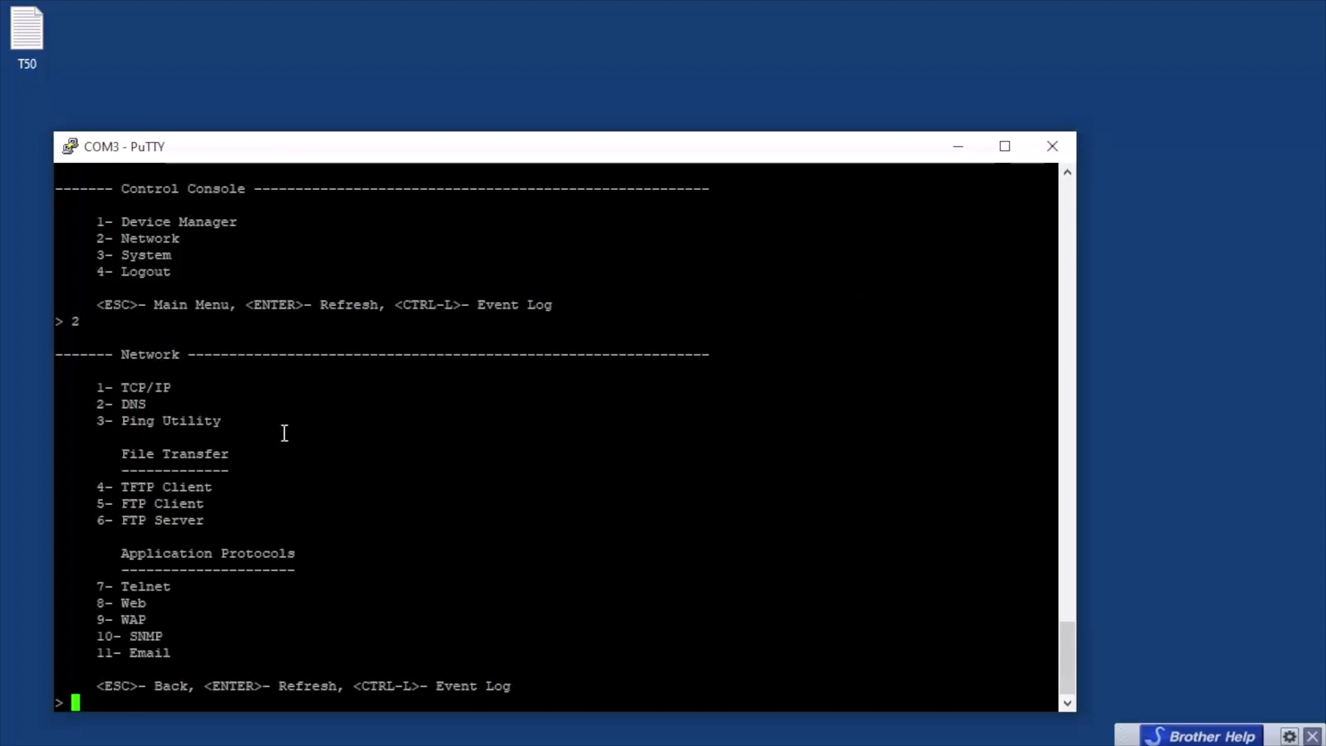
mouse_move(185, 479)
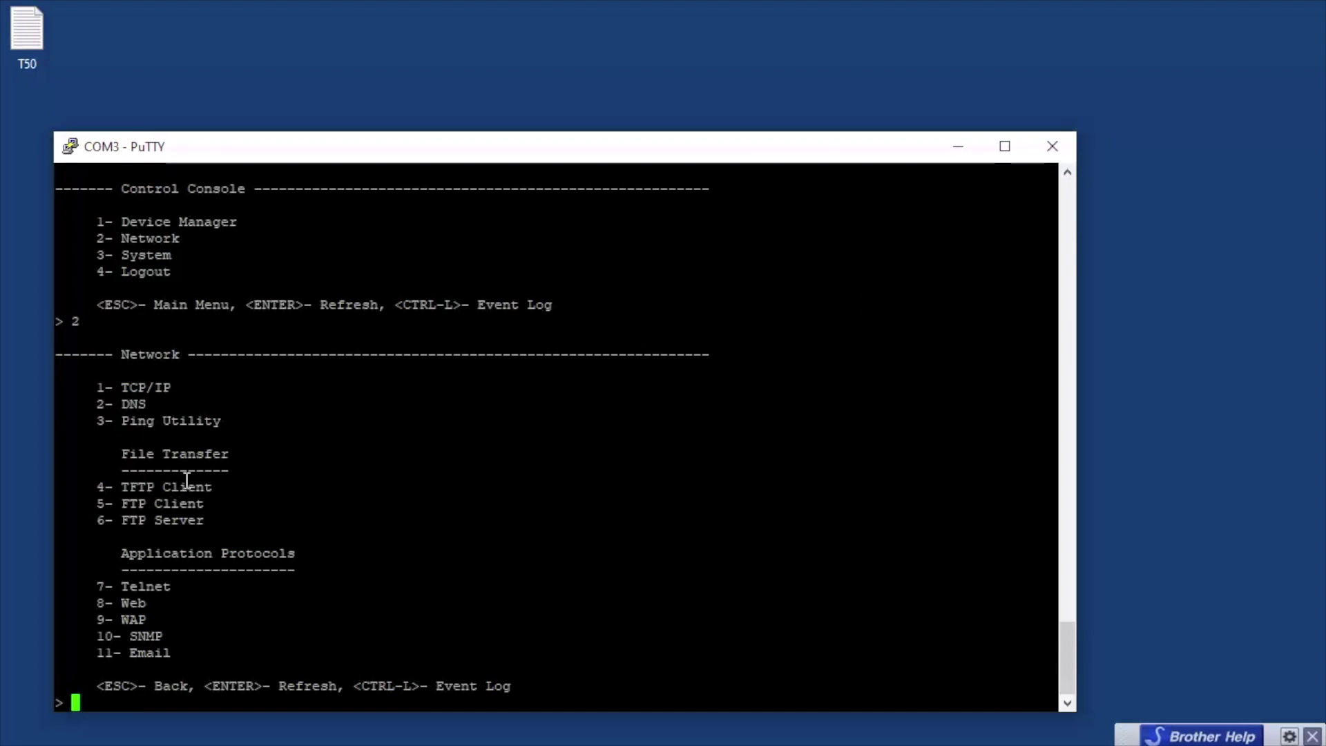
mouse_move(174, 660)
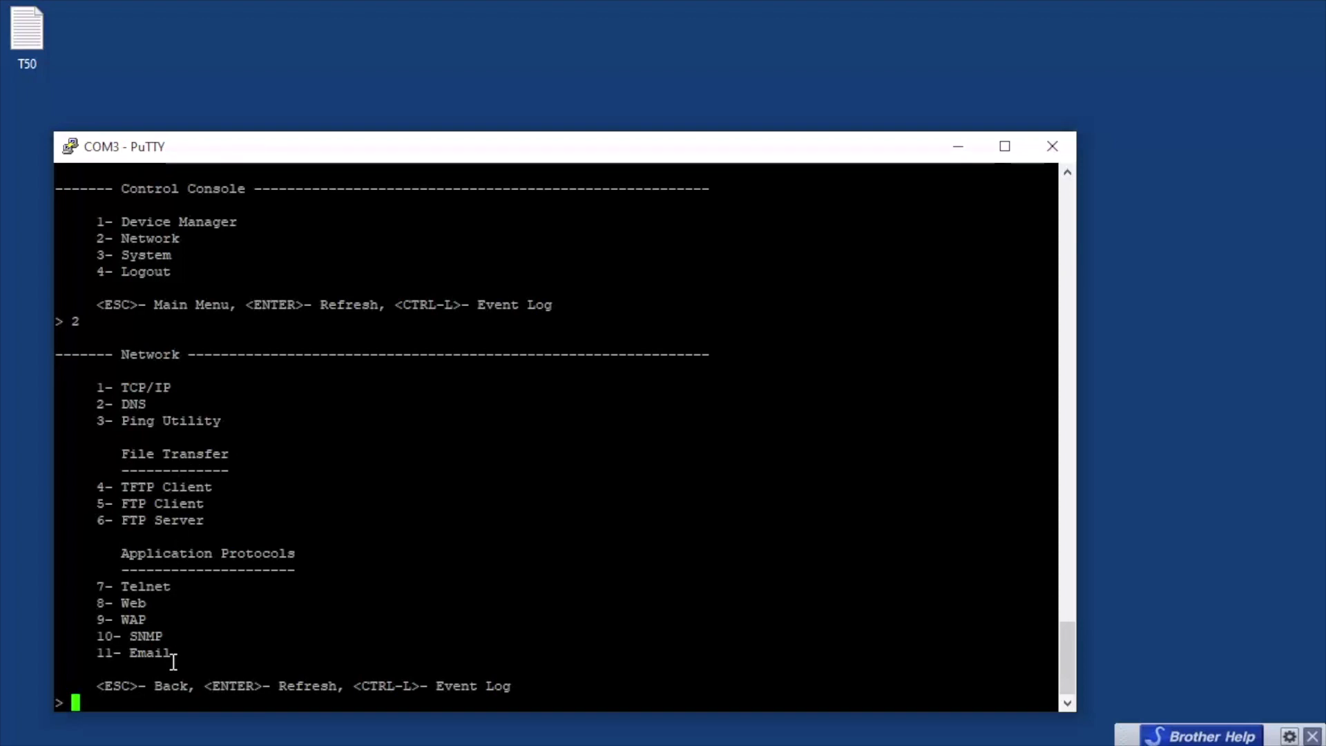
mouse_move(219, 411)
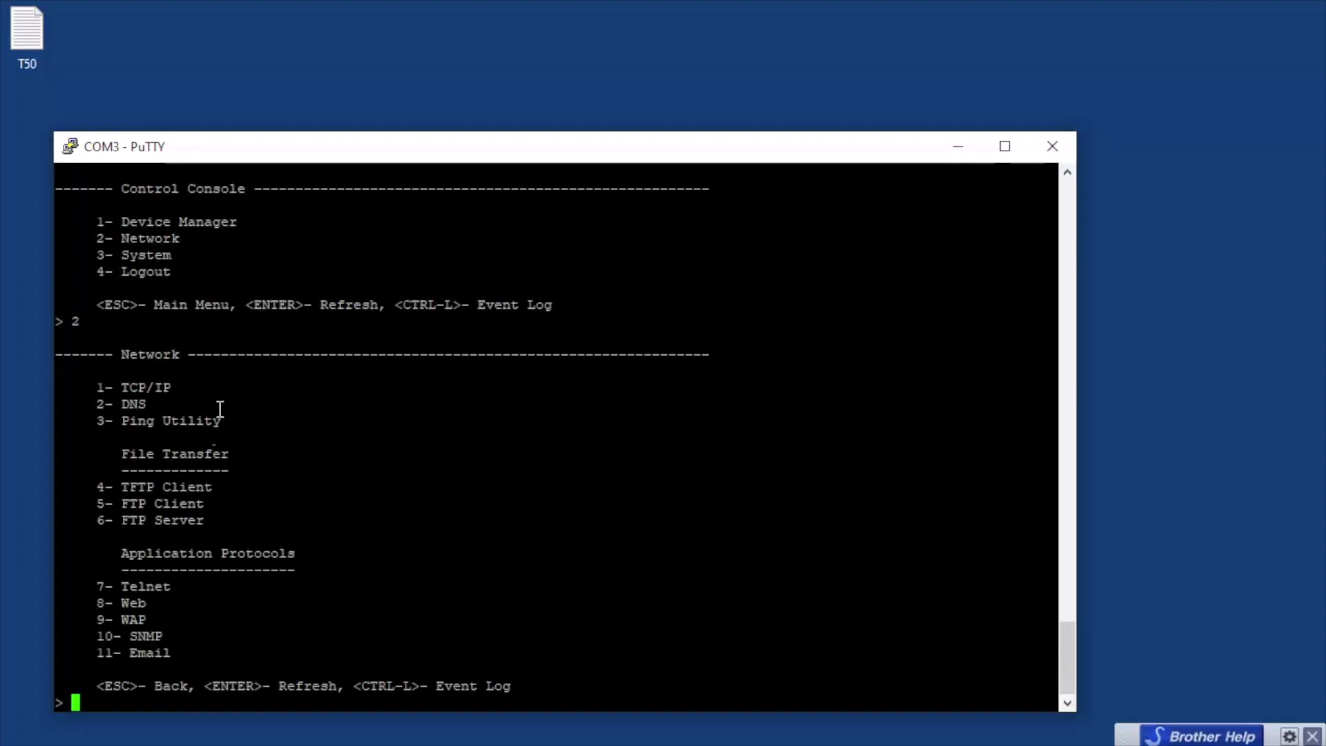
mouse_move(232, 654)
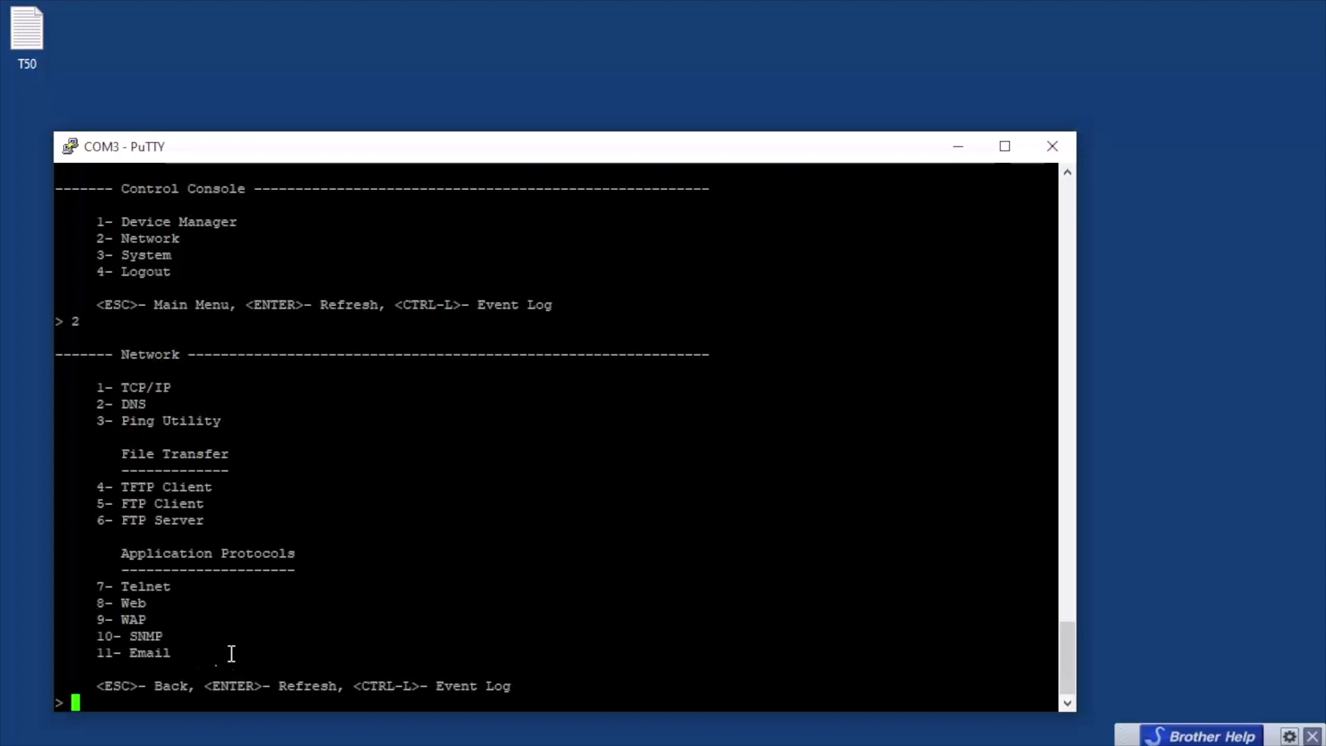
mouse_move(222, 657)
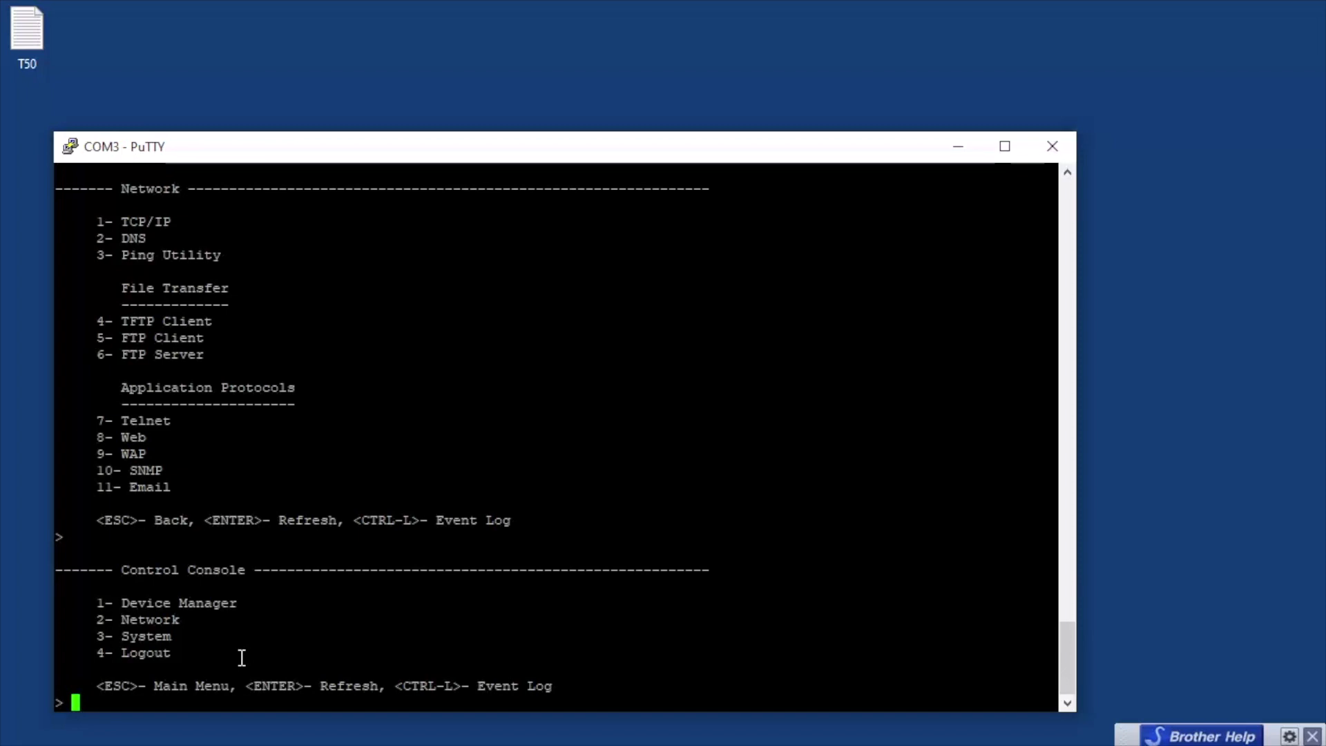
type("3")
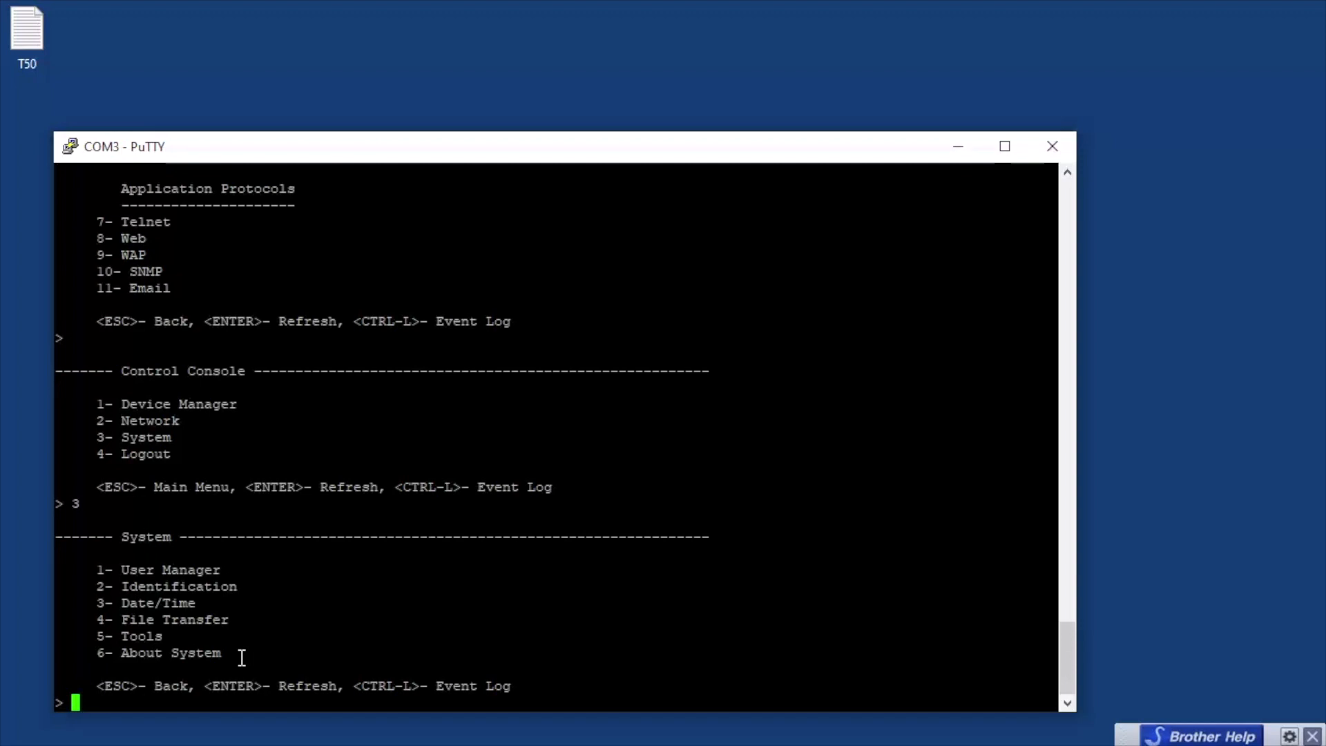
- View the Tools menu, then page through the About System hardware and firmware details
type("5")
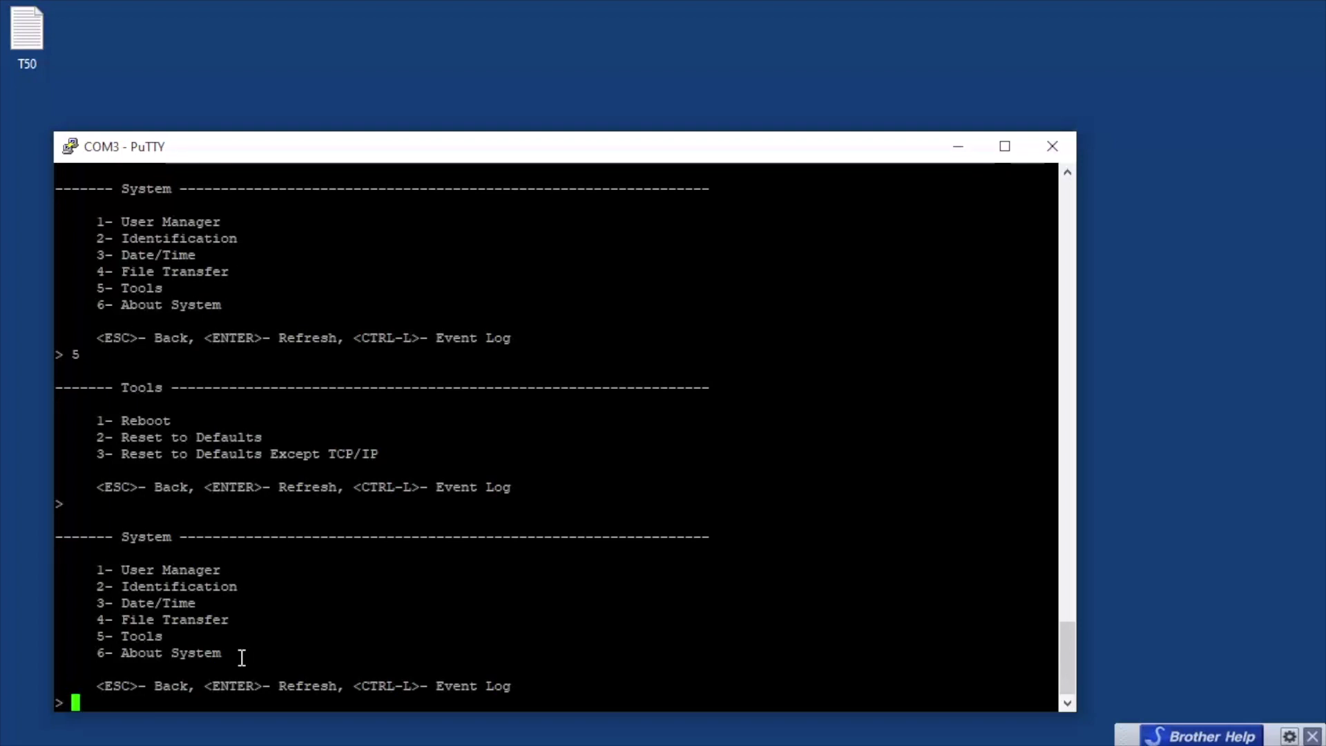
type("6")
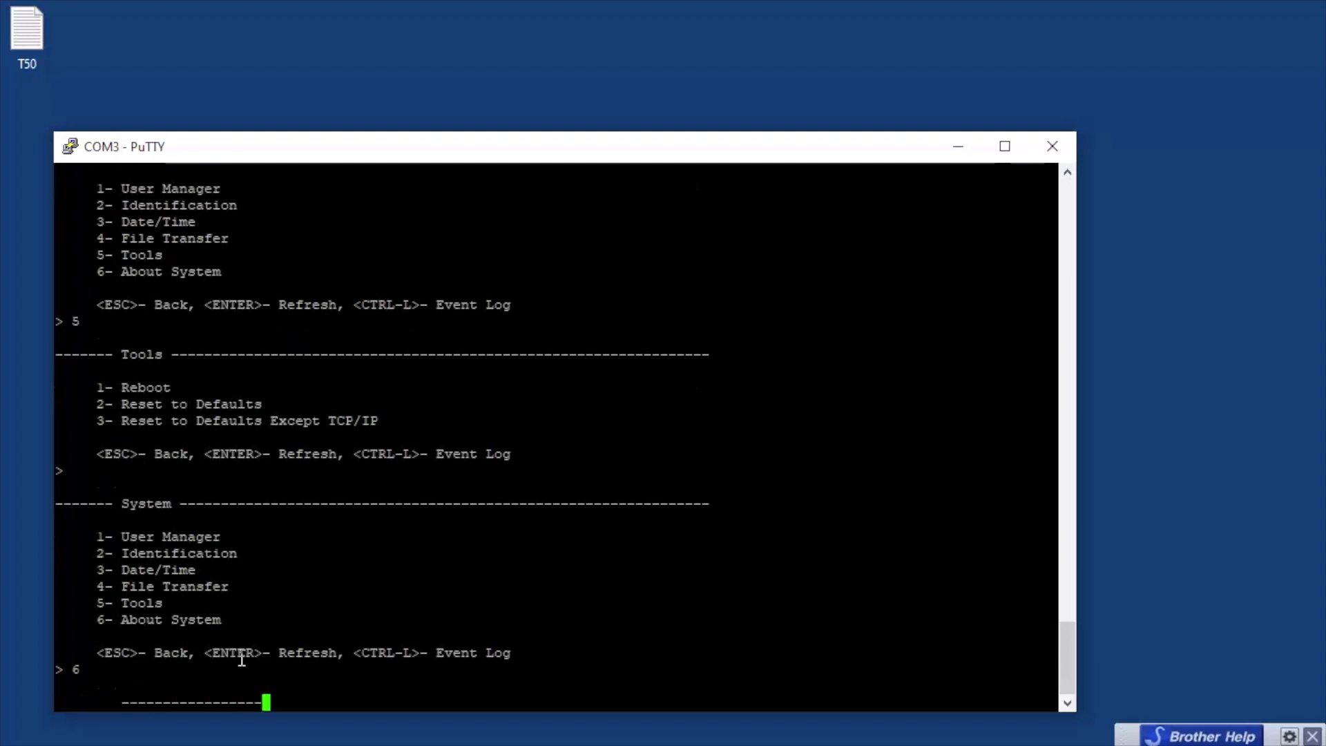
key("Enter")
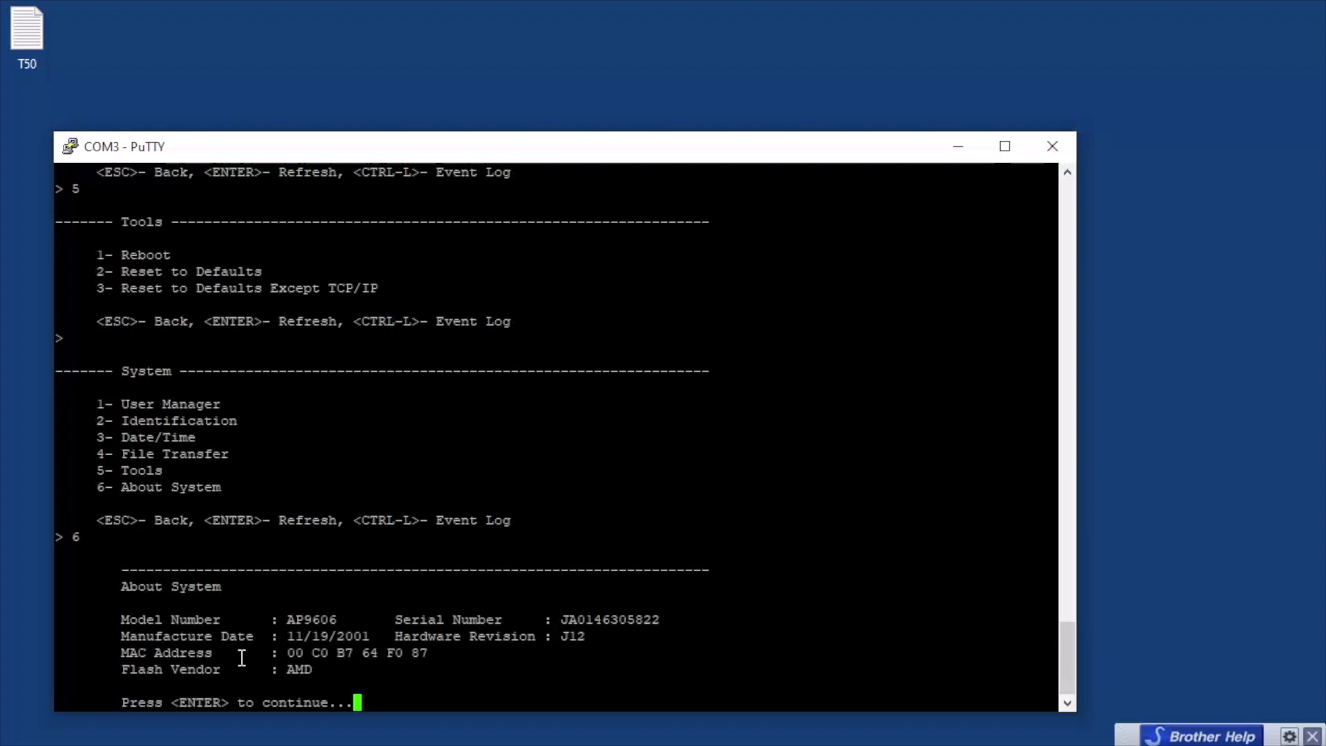
key("enter")
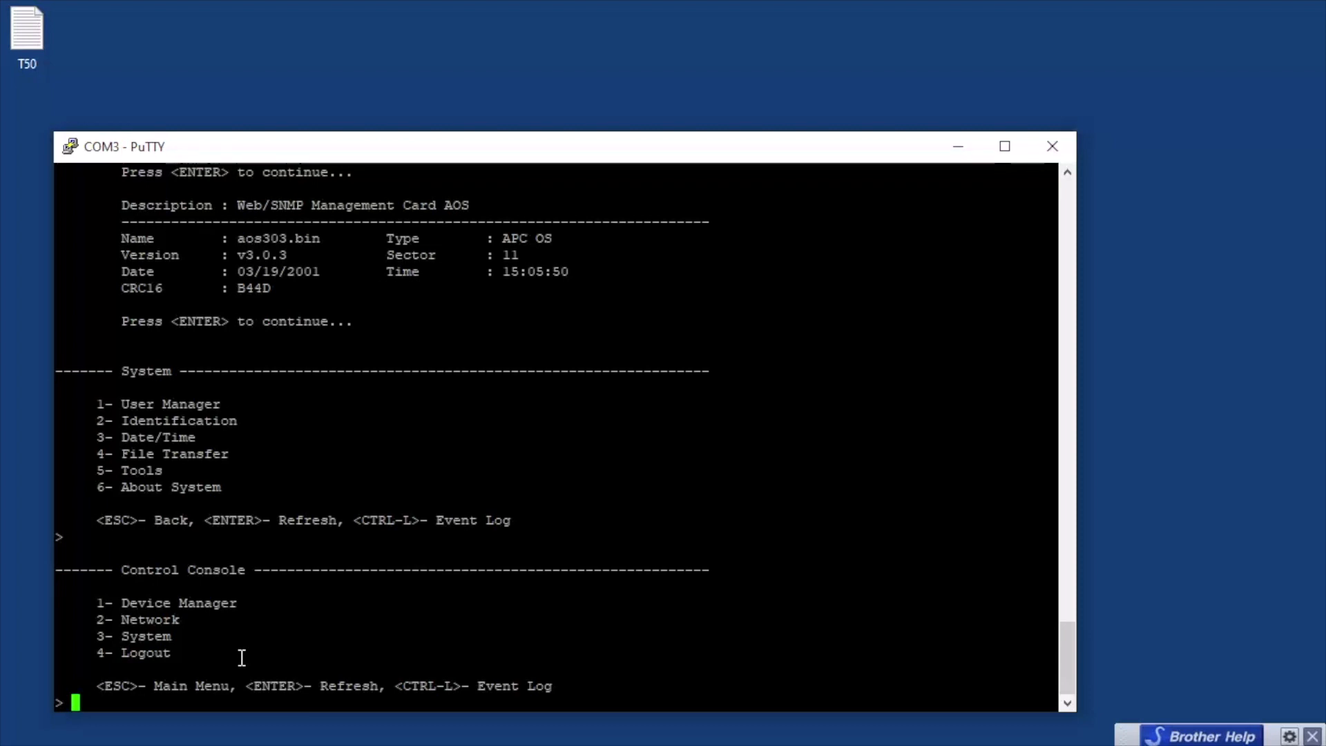
- Log out of the Control Console, leaving it in passthru mode
type("4")
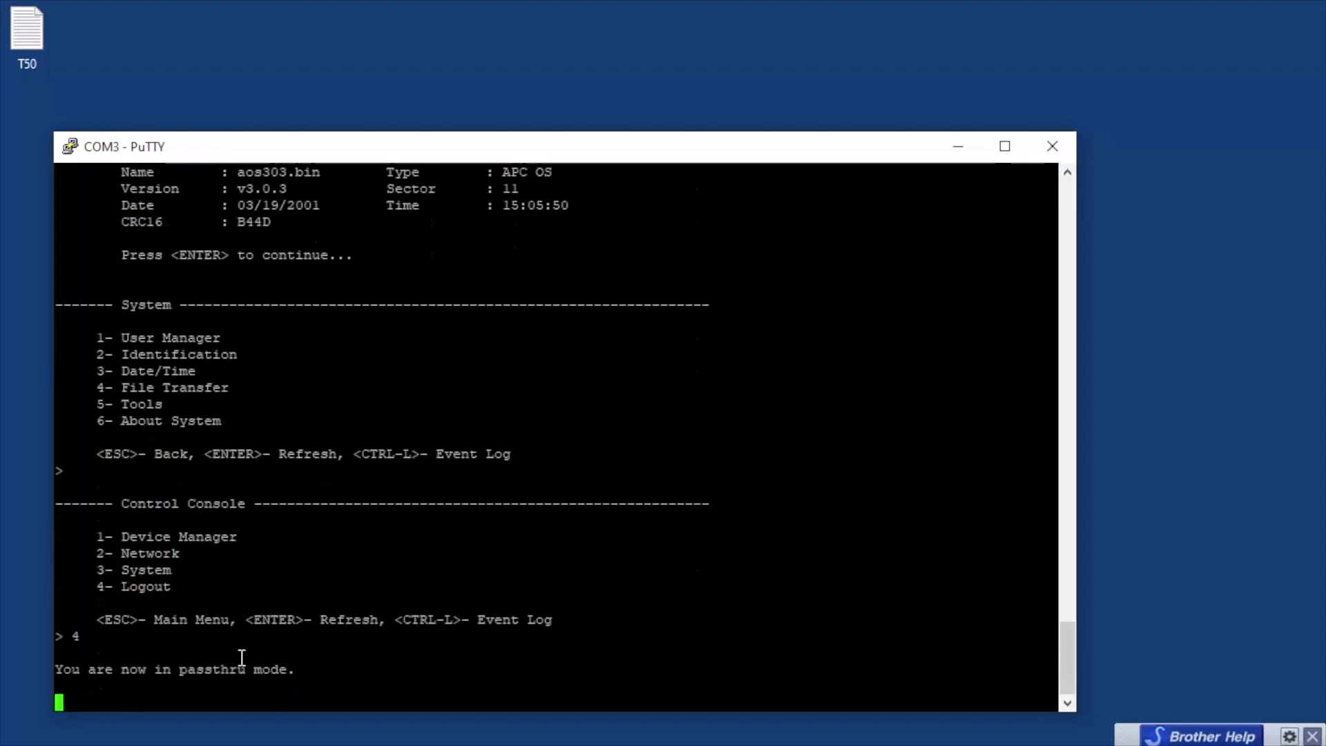